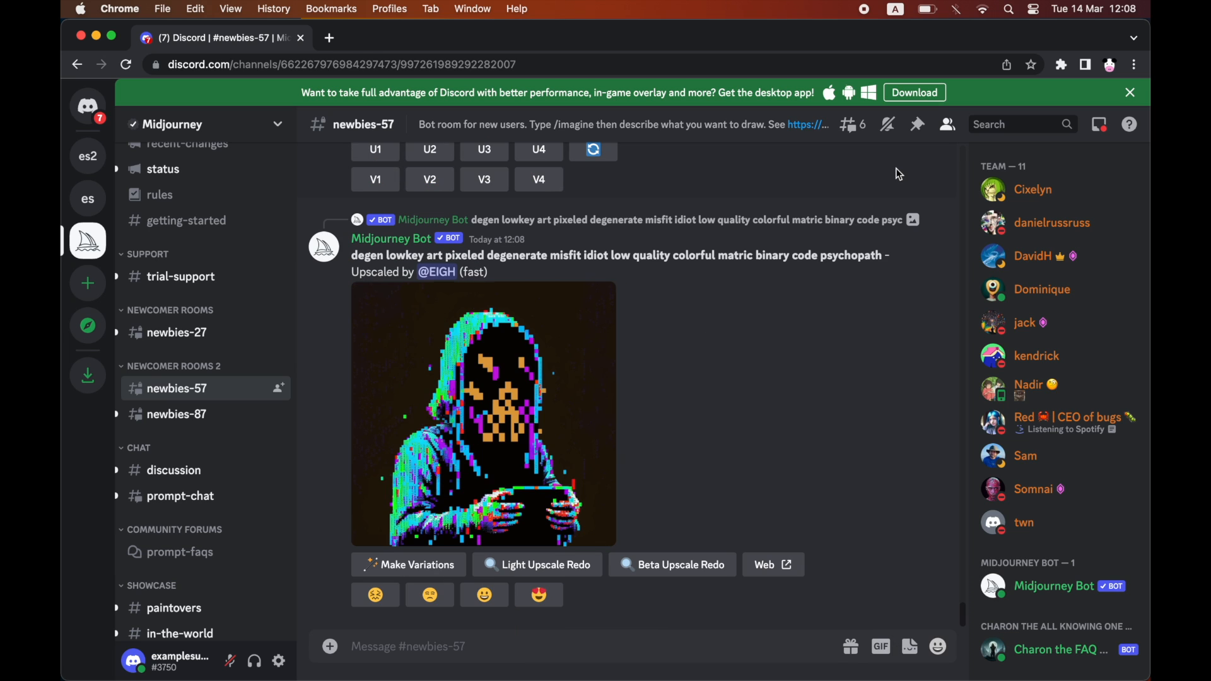
mouse_move(802, 224)
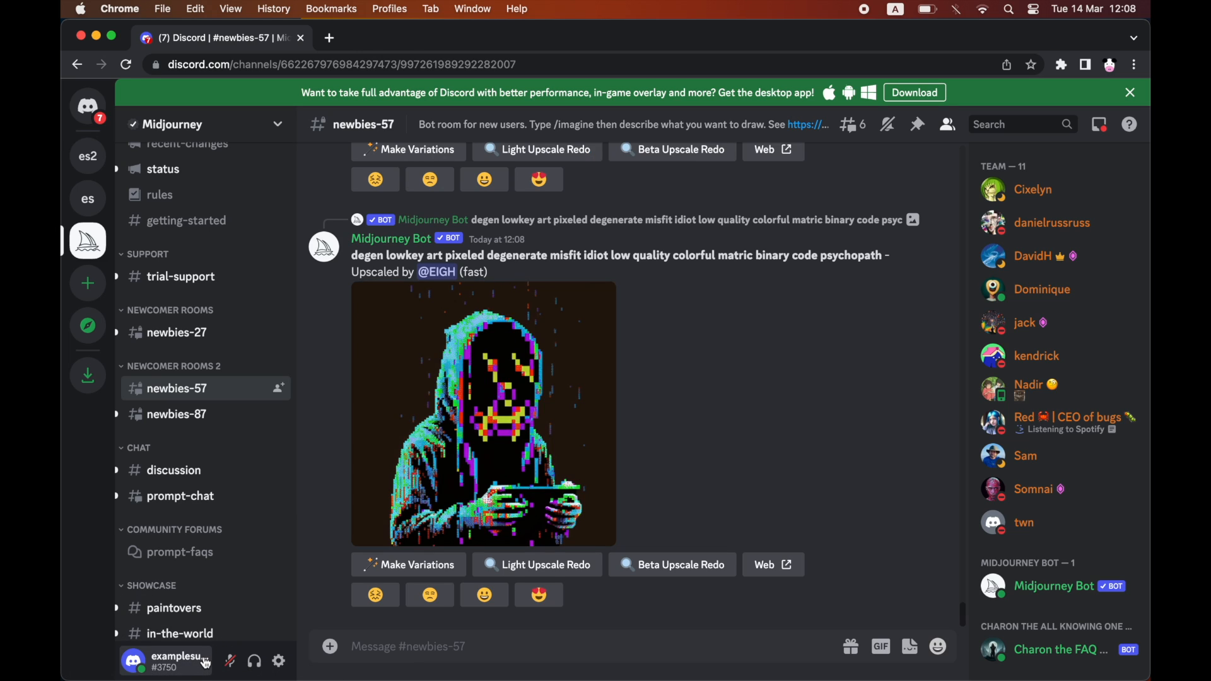
- Open your profile card from the bottom-left user panel to see your username
left_click(164, 661)
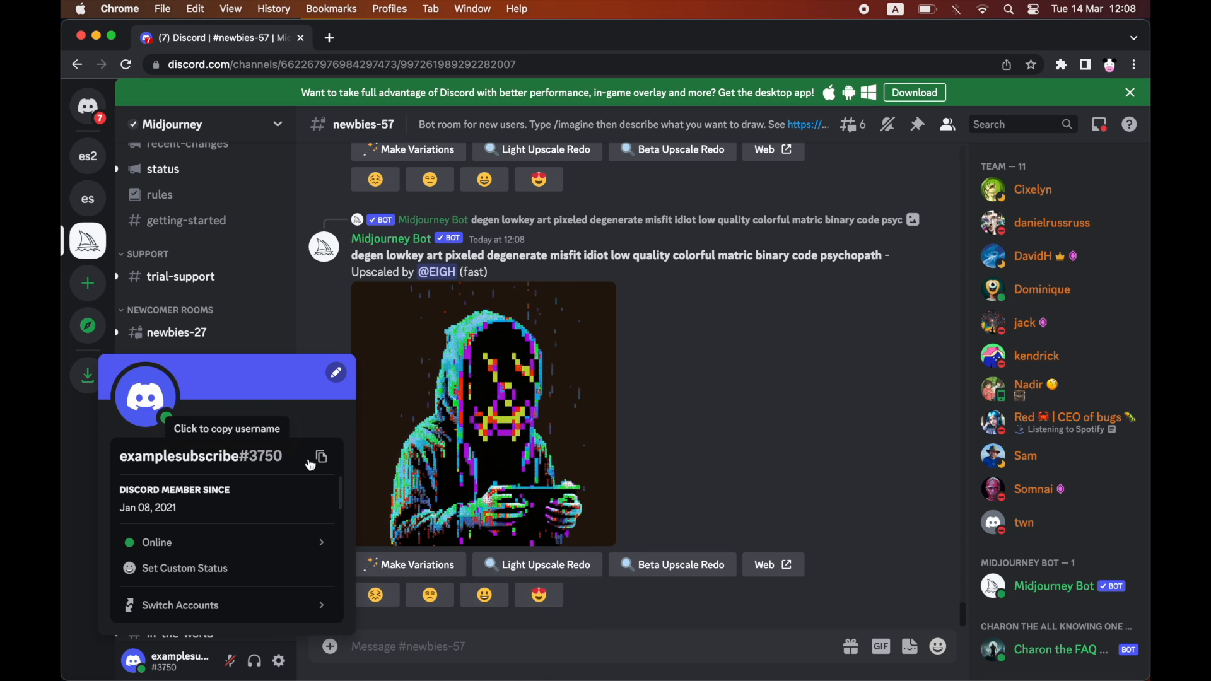
mouse_move(243, 460)
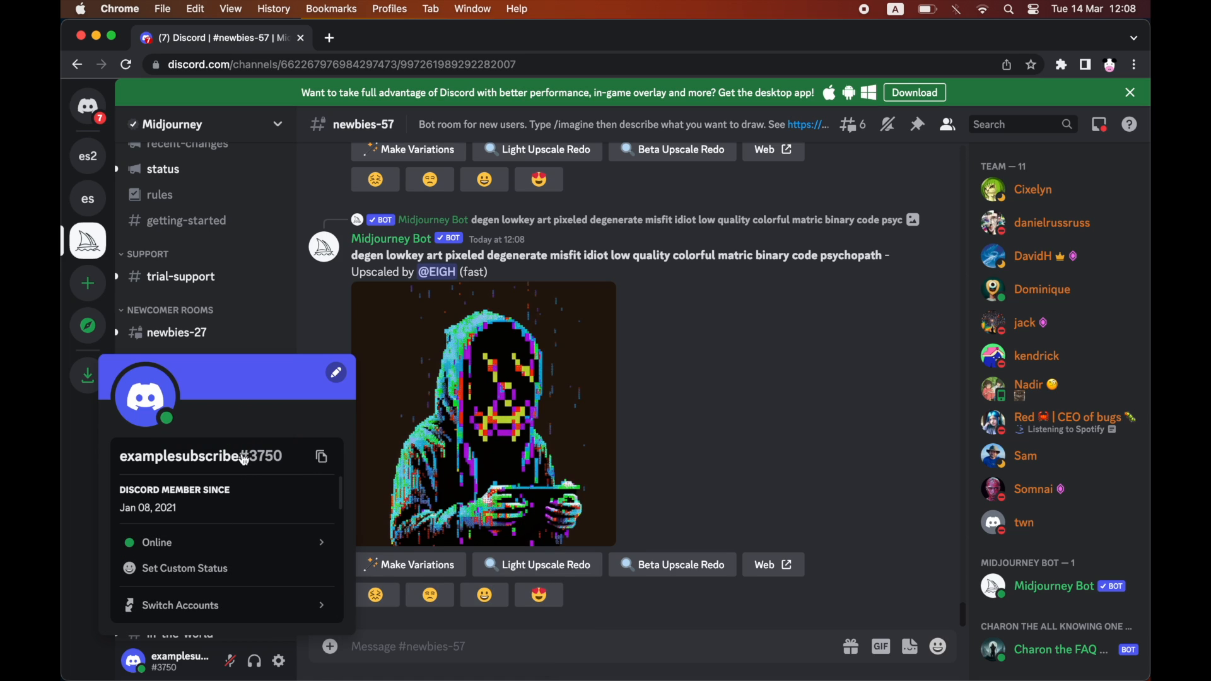
mouse_move(288, 469)
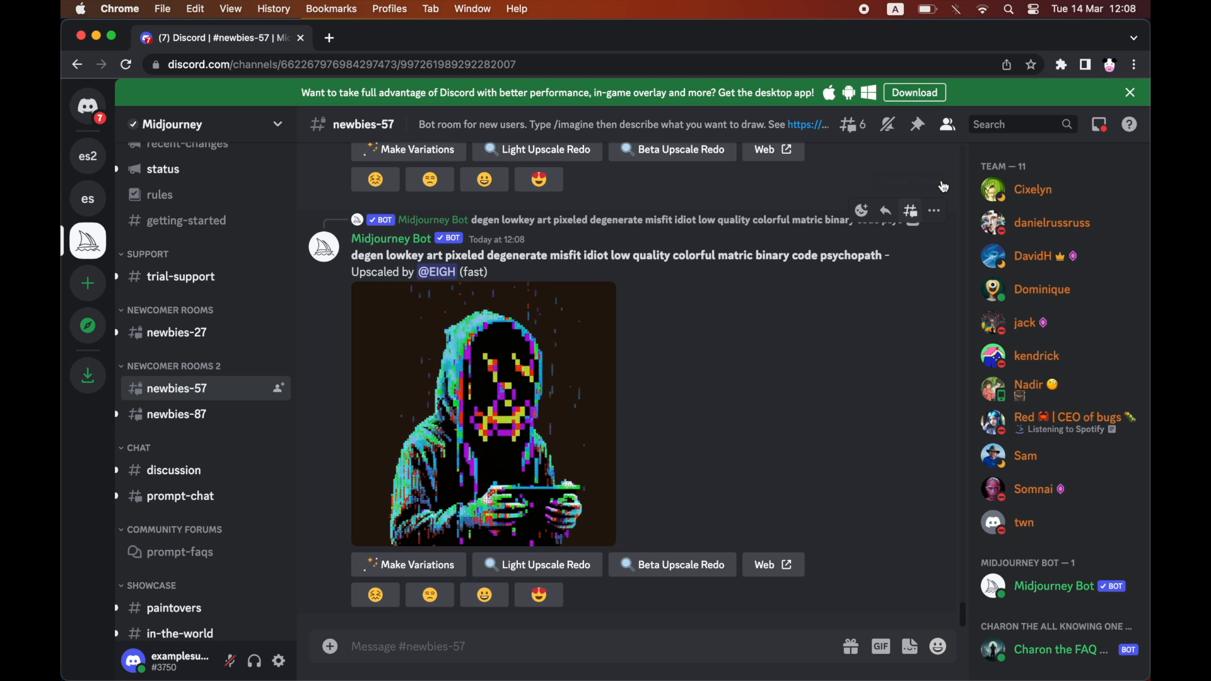
- Search for messages mentioning your pasted username, listing 8 Midjourney results
left_click(1018, 124)
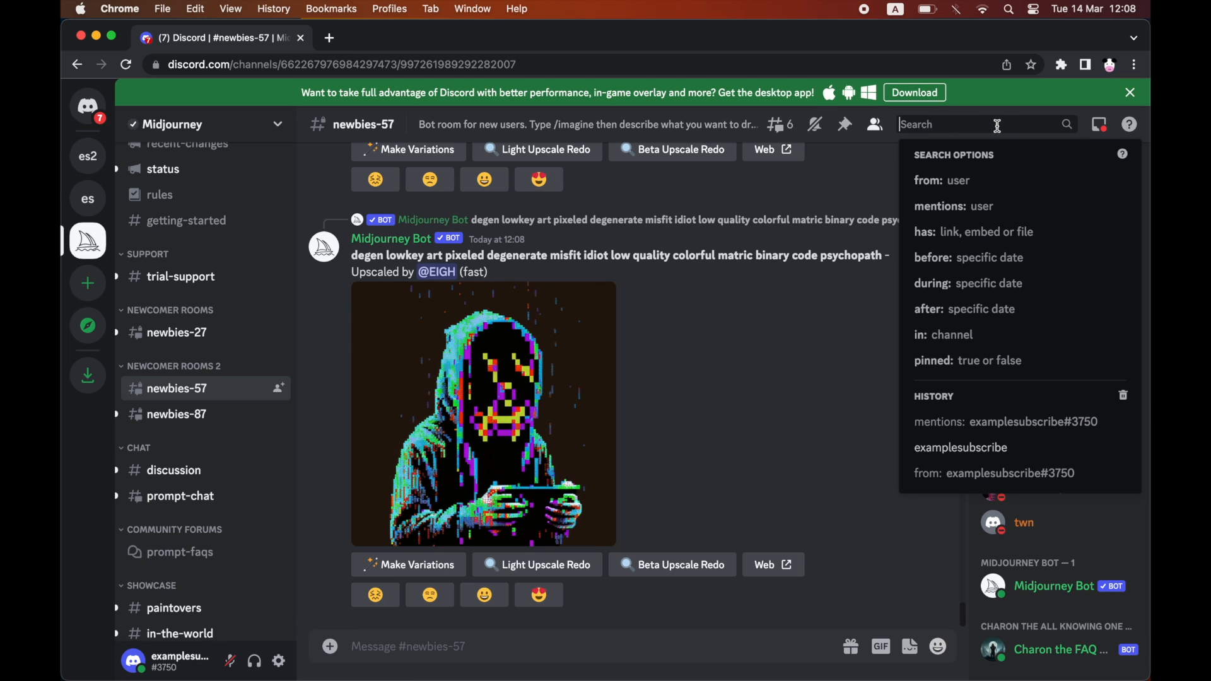
right_click(973, 124)
type("examplesubscribe#3750")
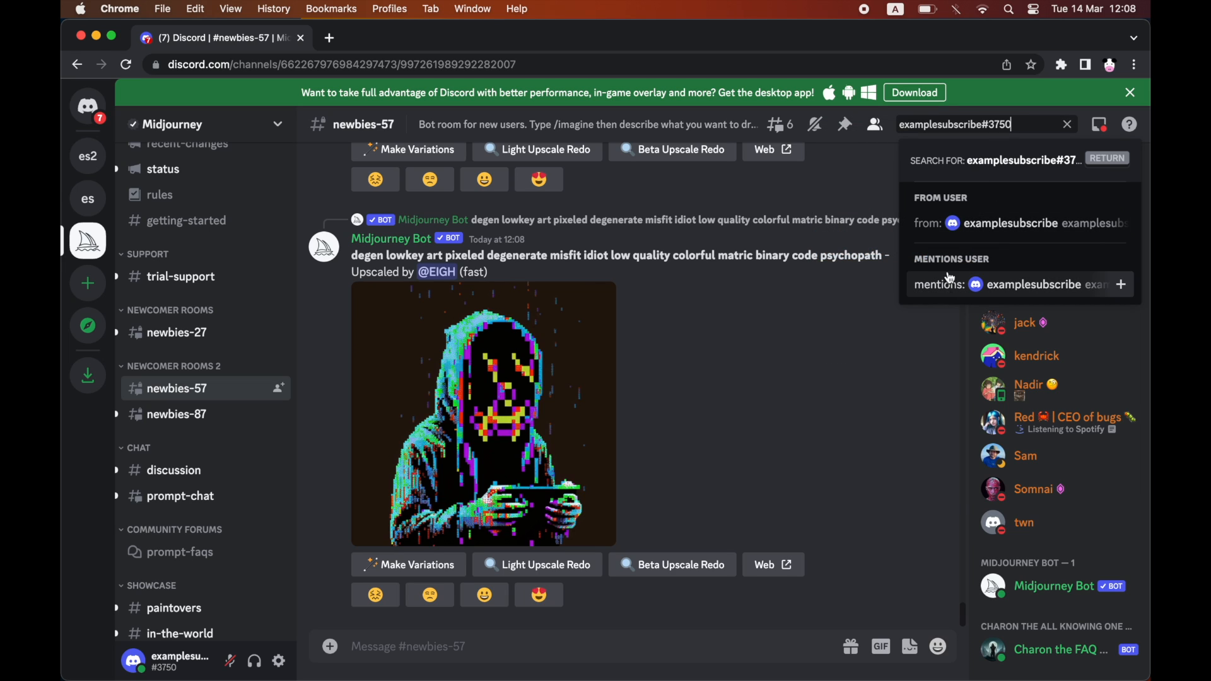
mouse_move(1042, 290)
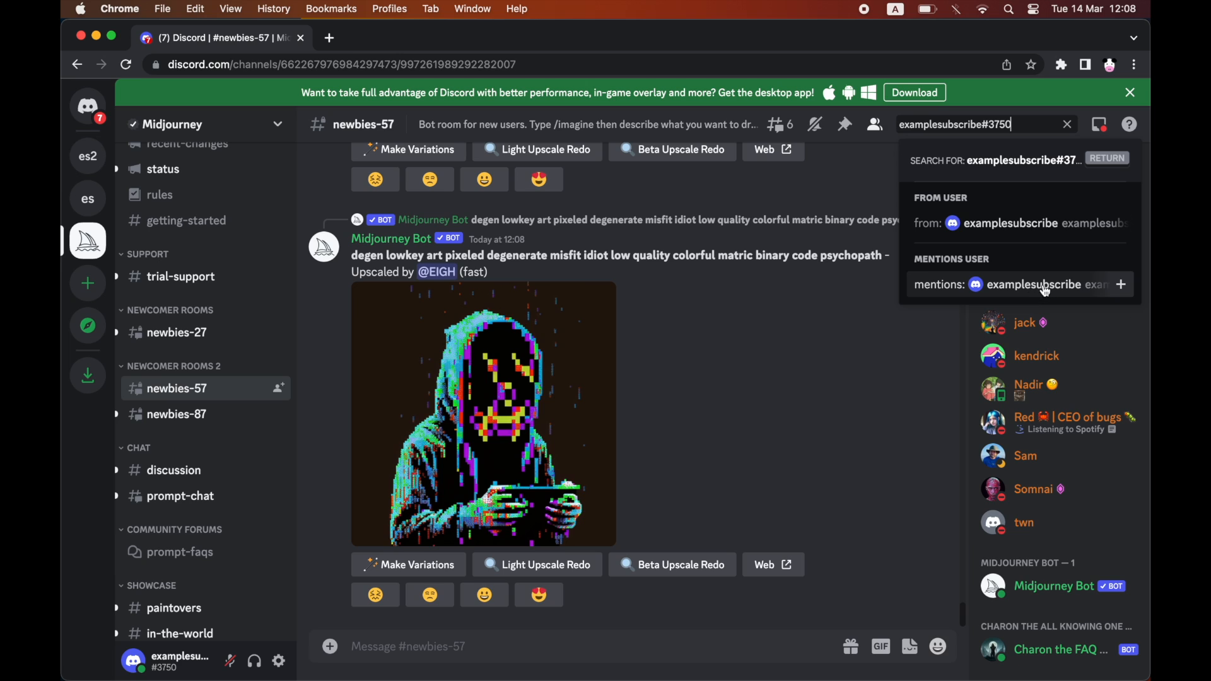
left_click(1019, 285)
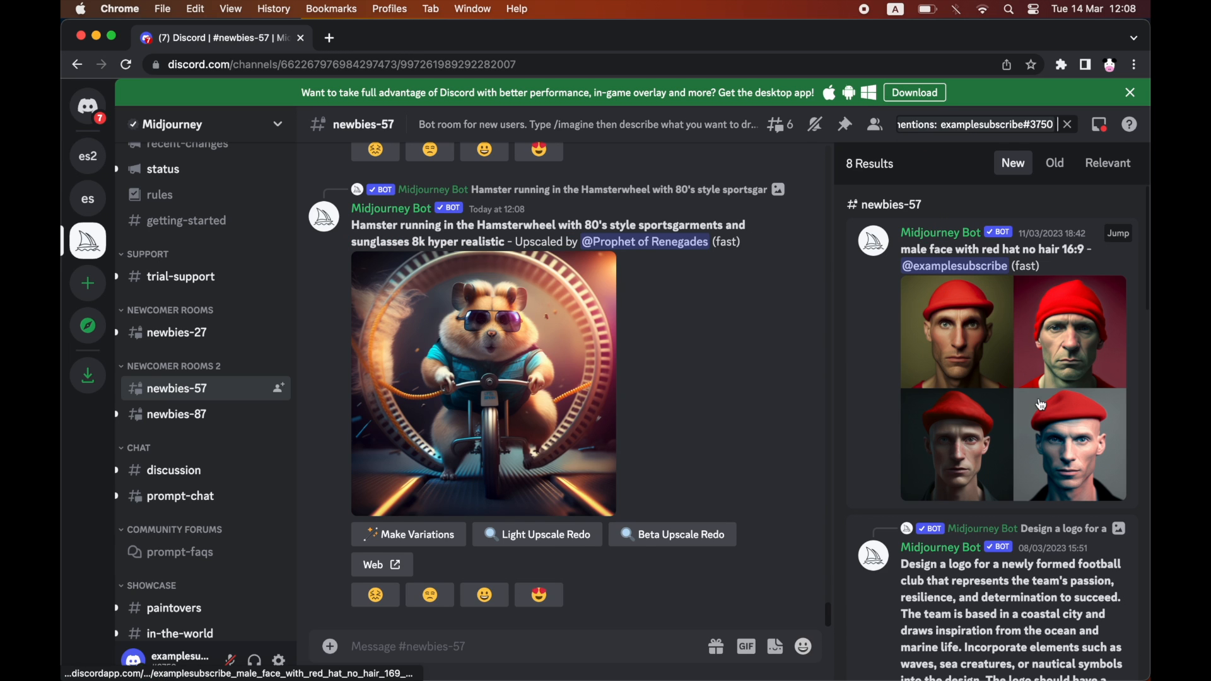
scroll("down", 3)
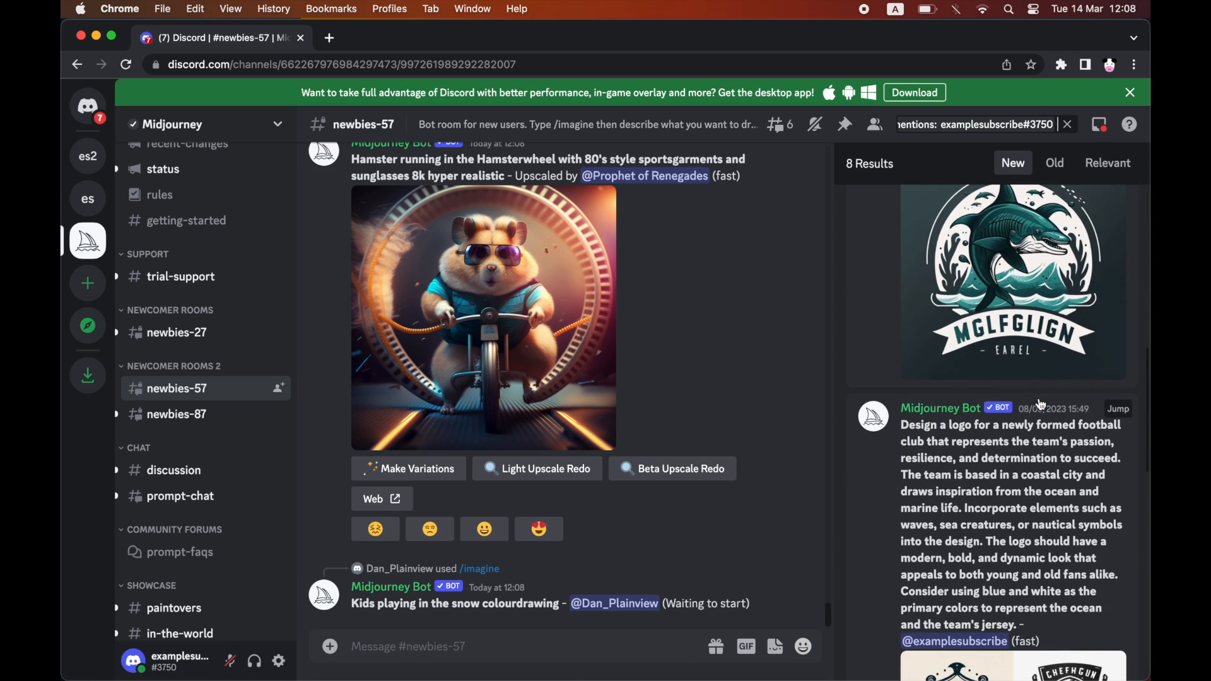
scroll("down", 3)
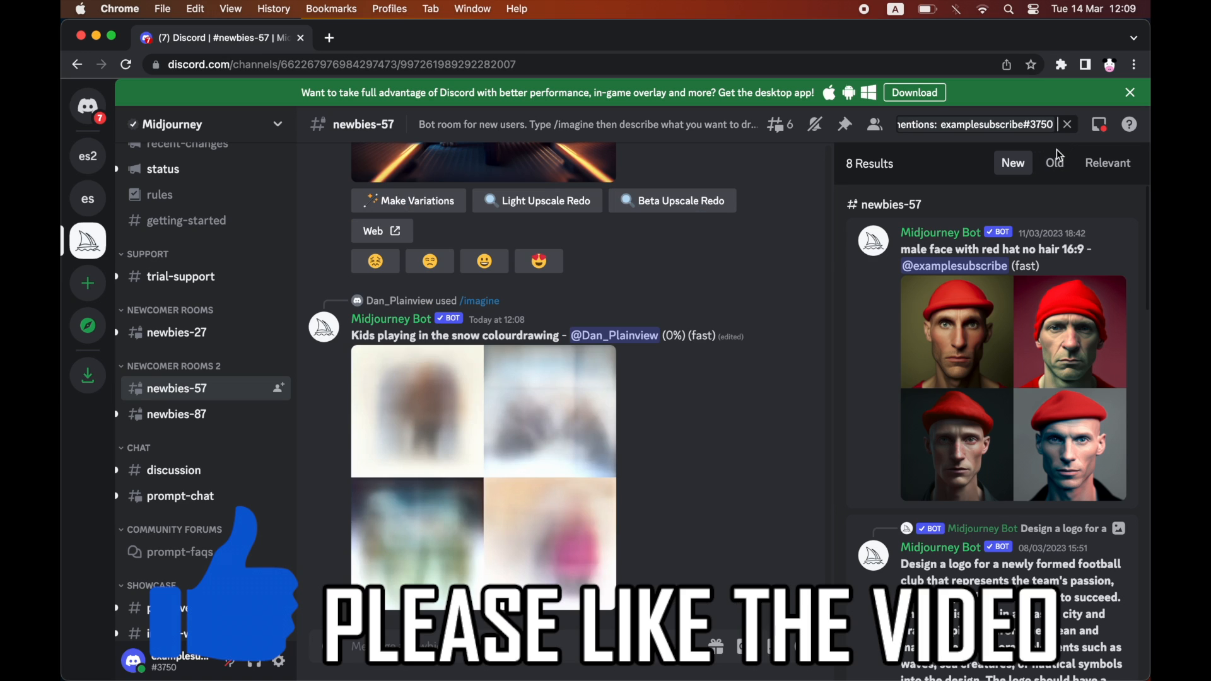
- Add 'hat' to the mention search, narrowing to 2 results, and sort by relevance
type("hat")
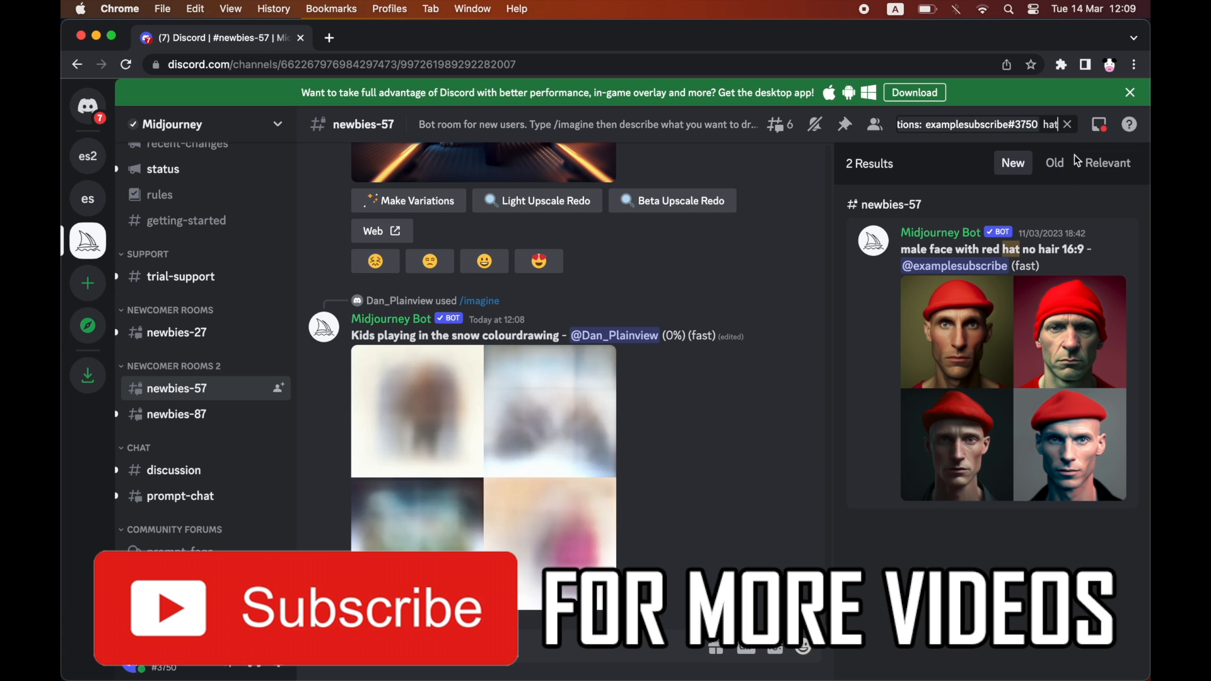
left_click(1107, 163)
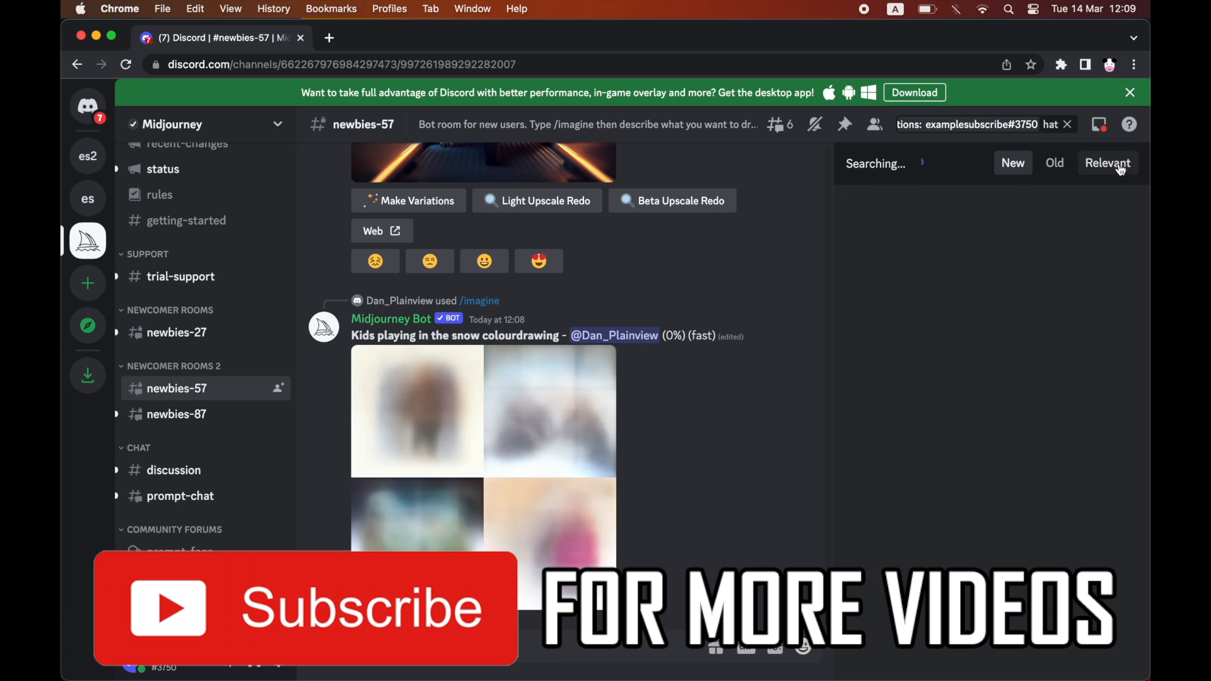